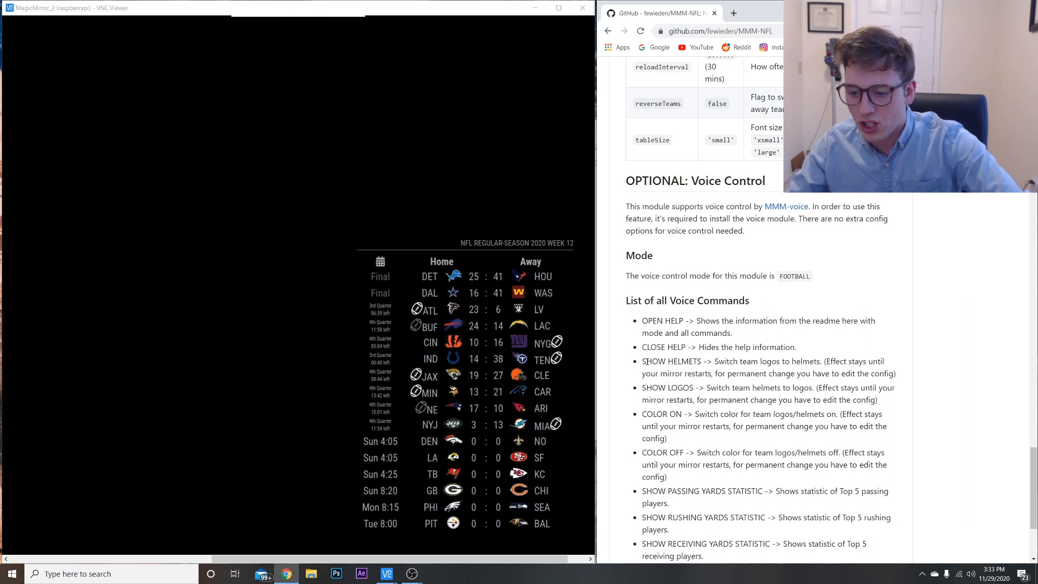
Step: Review the MMM-NFL readme, selecting the SHOW RUSHING YARDS STATISTIC voice command text
{"action": "double_click", "coordinate": [668, 387]}
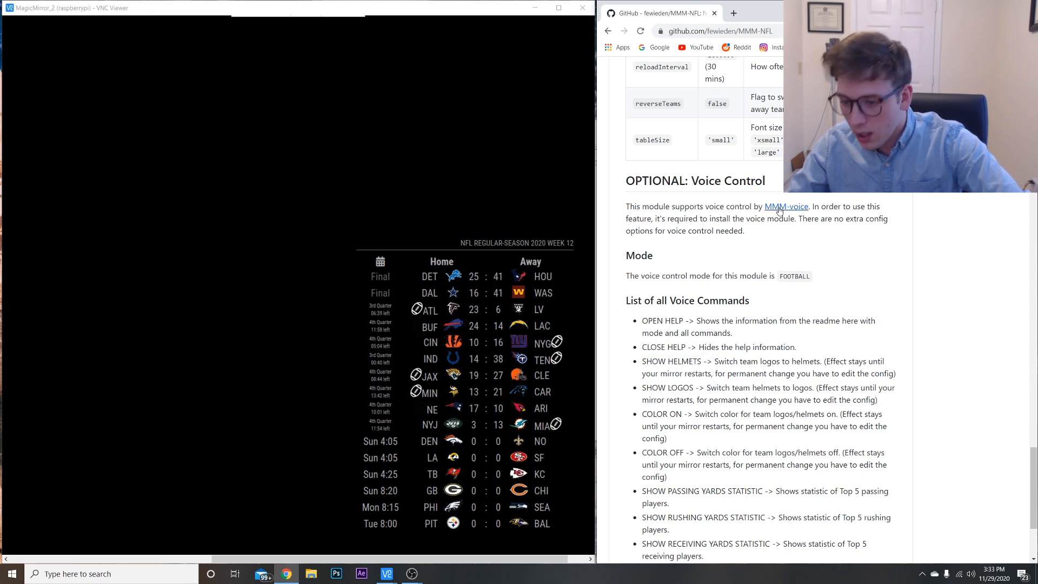
{"action": "scroll", "scroll_direction": "down", "scroll_amount": 3}
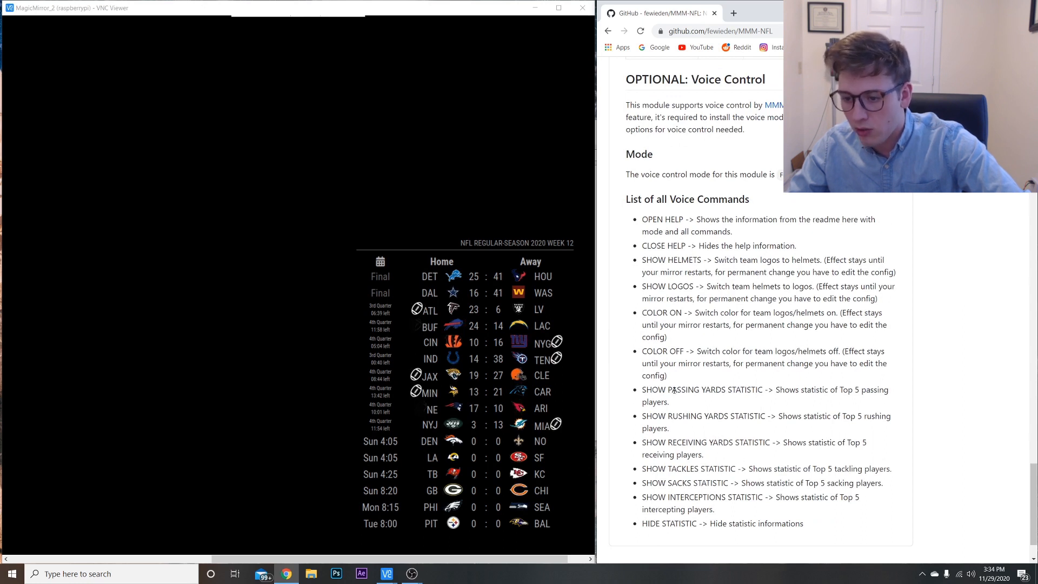
{"action": "left_click_drag", "start_coordinate": [662, 415], "coordinate": [799, 415]}
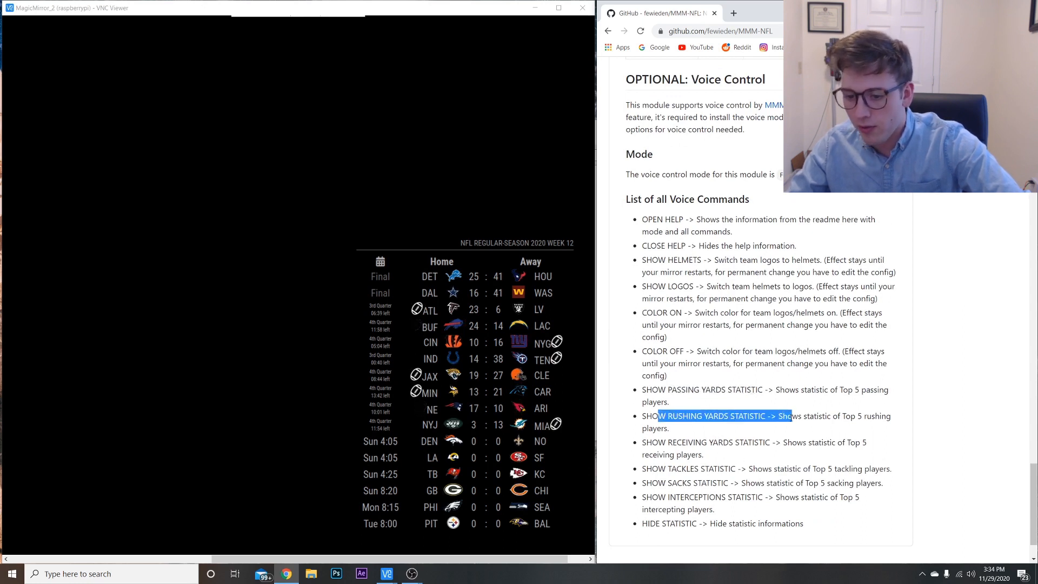
{"action": "left_click_drag", "start_coordinate": [659, 415], "coordinate": [891, 415]}
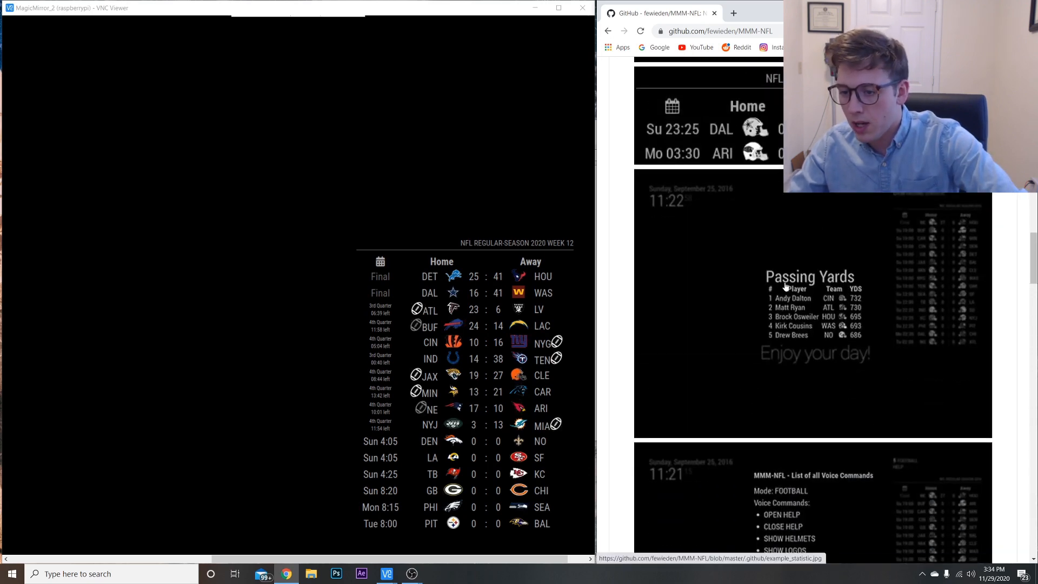
{"action": "scroll", "scroll_direction": "down", "scroll_amount": 3}
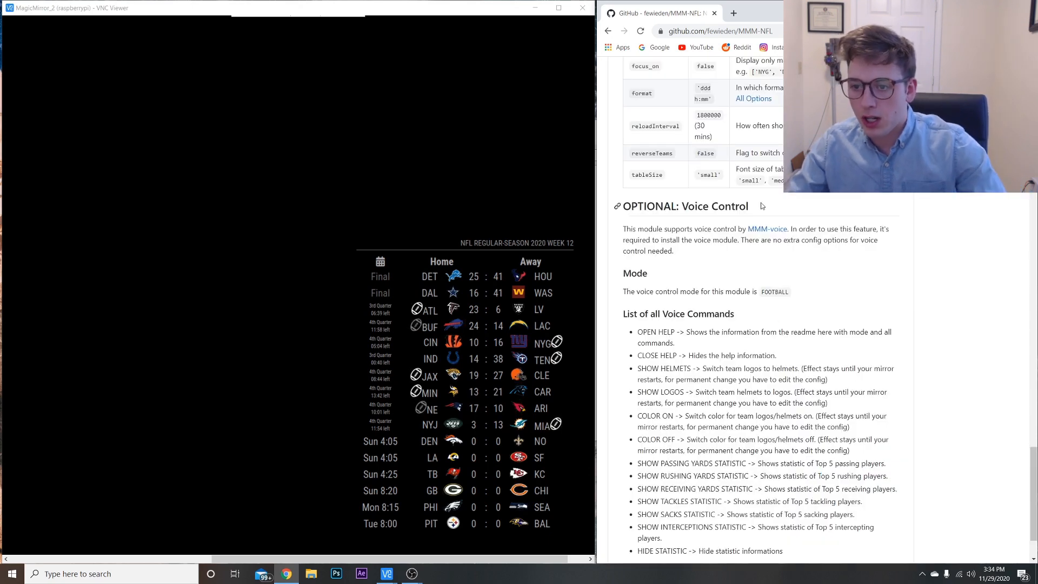
{"action": "scroll", "scroll_direction": "down", "scroll_amount": 3}
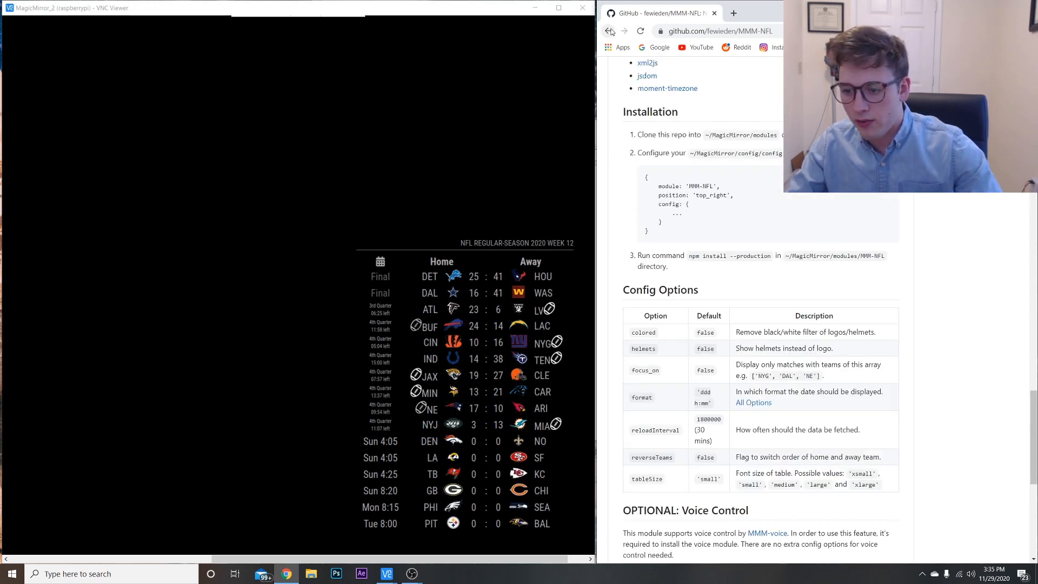
Step: Return to the 3rd Party Modules wiki's Sports table and view the MMM-NHL readme
{"action": "left_click", "coordinate": [609, 32]}
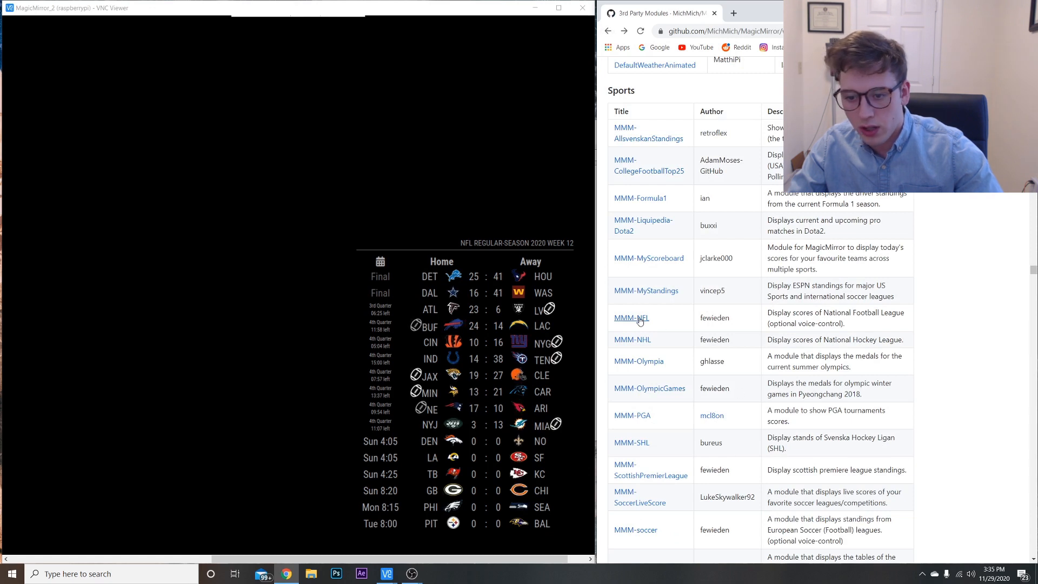
{"action": "mouse_move", "coordinate": [631, 340]}
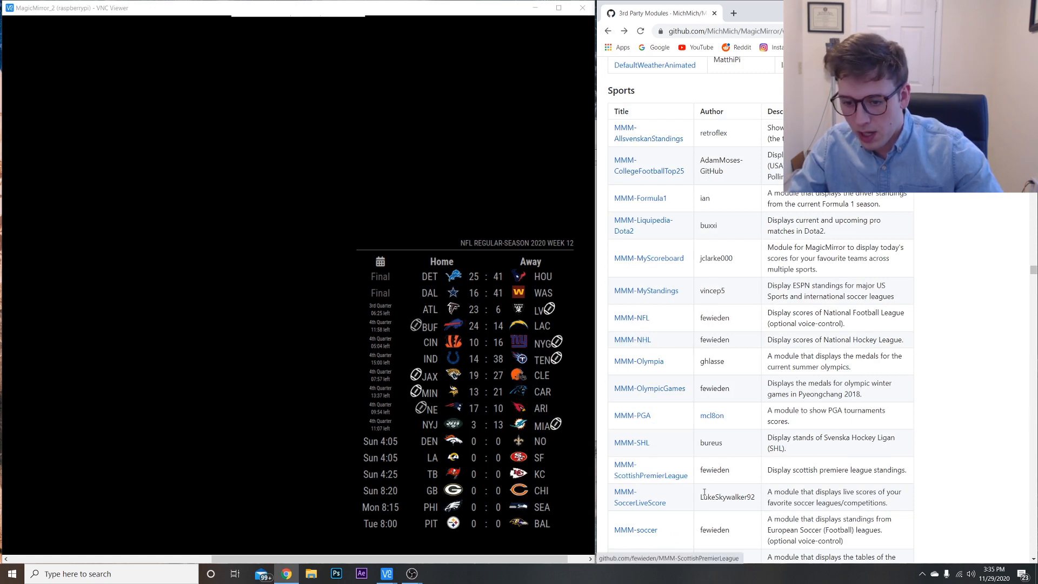
{"action": "scroll", "scroll_direction": "down", "scroll_amount": 3}
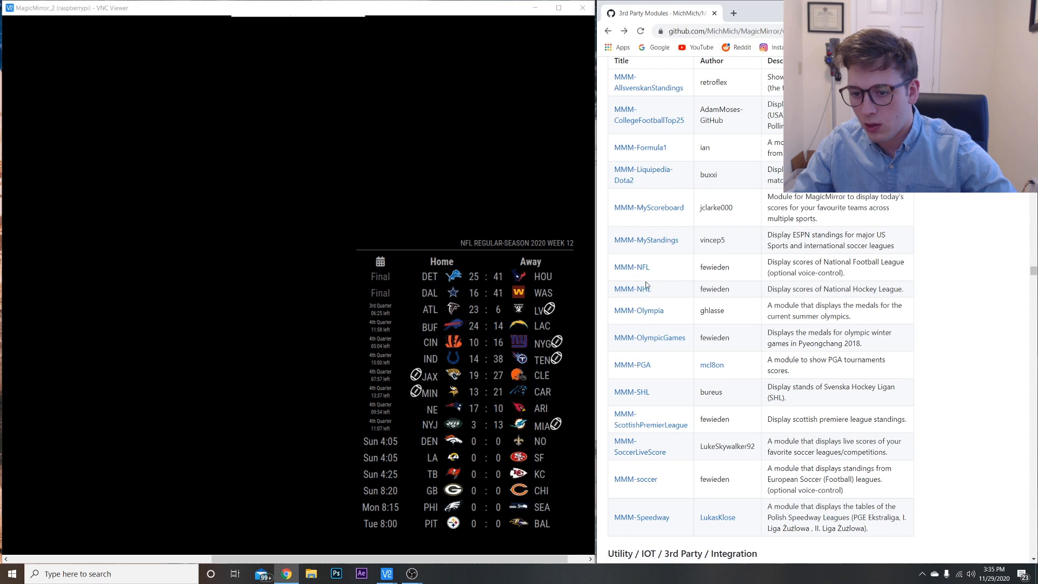
{"action": "left_click", "coordinate": [631, 289]}
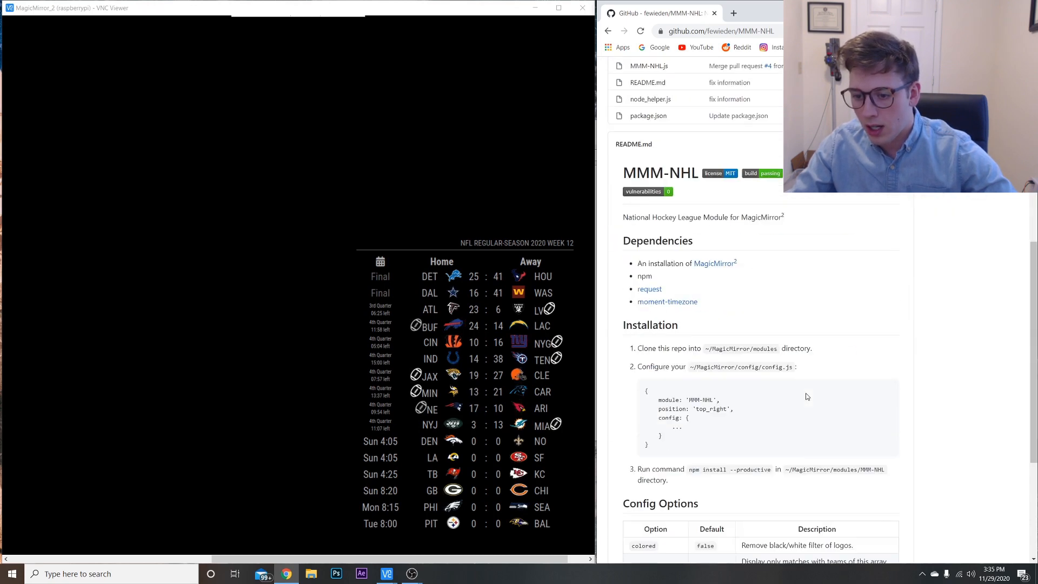
{"action": "scroll", "scroll_direction": "down", "scroll_amount": 3}
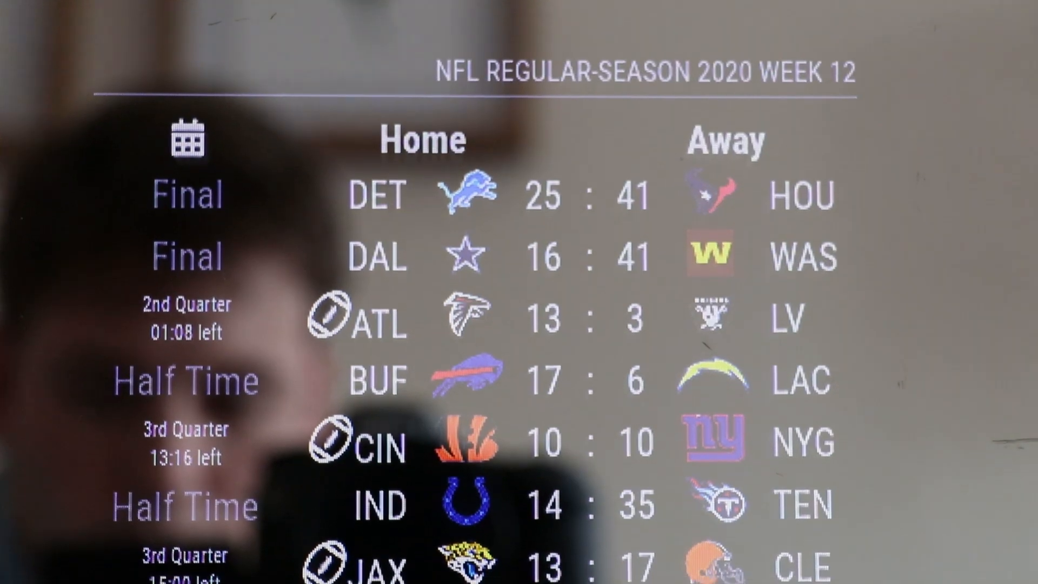
{"action": "scroll", "scroll_direction": "down", "scroll_amount": 3}
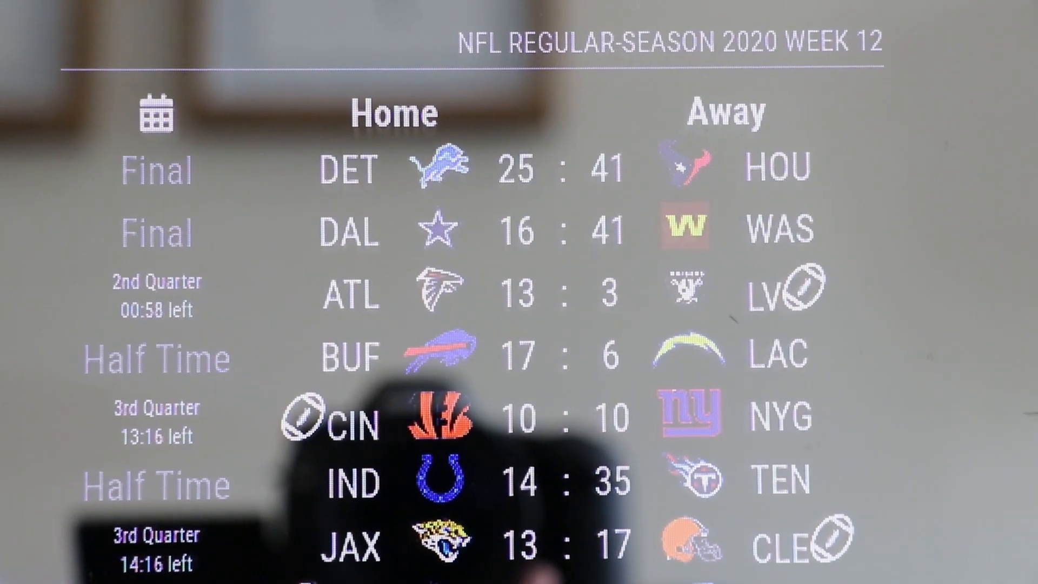
{"action": "scroll", "scroll_direction": "down", "scroll_amount": 3}
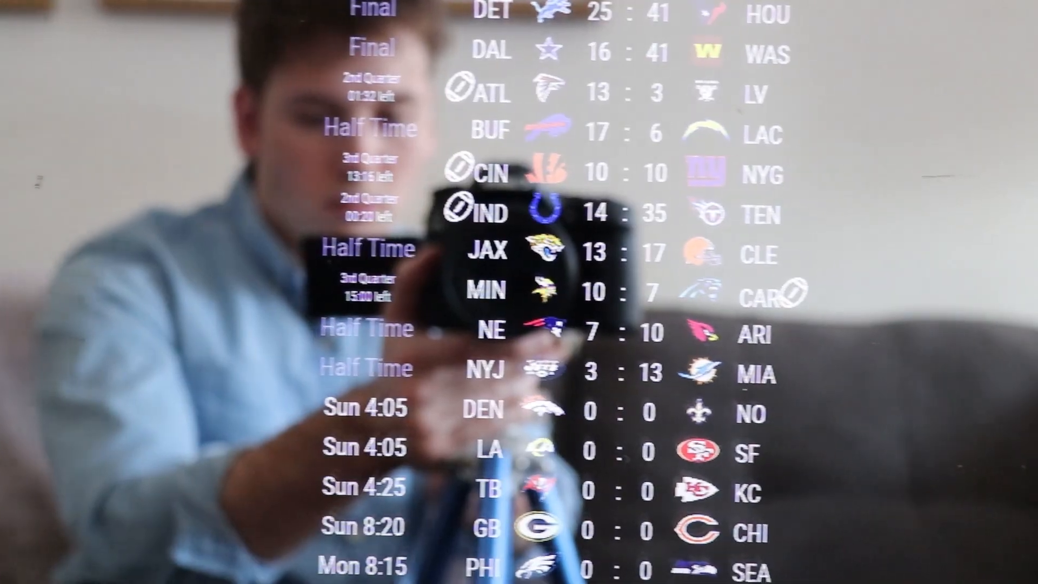
{"action": "scroll", "scroll_direction": "down", "scroll_amount": 3}
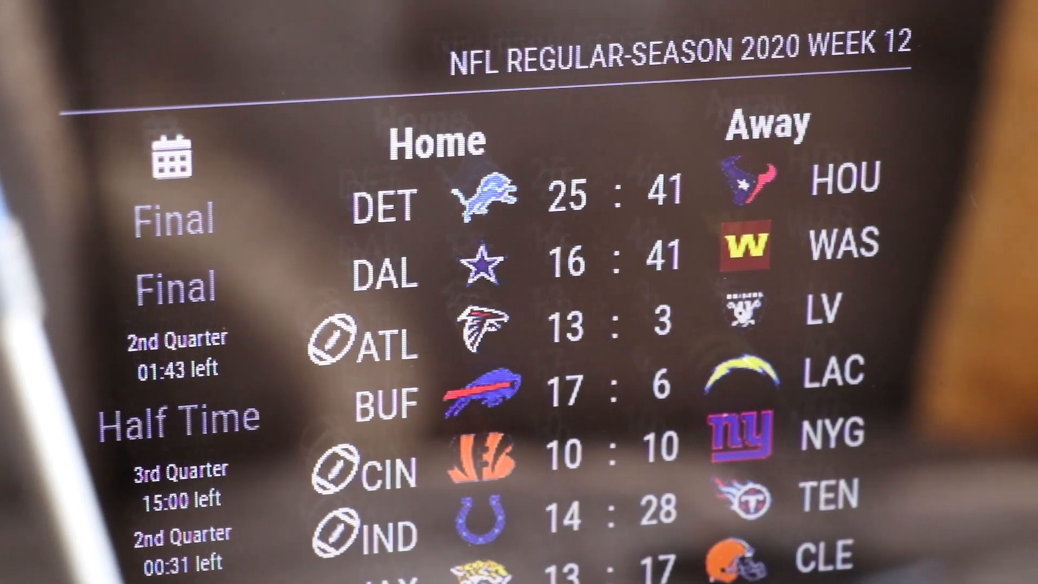
{"action": "scroll", "scroll_direction": "down", "scroll_amount": 3}
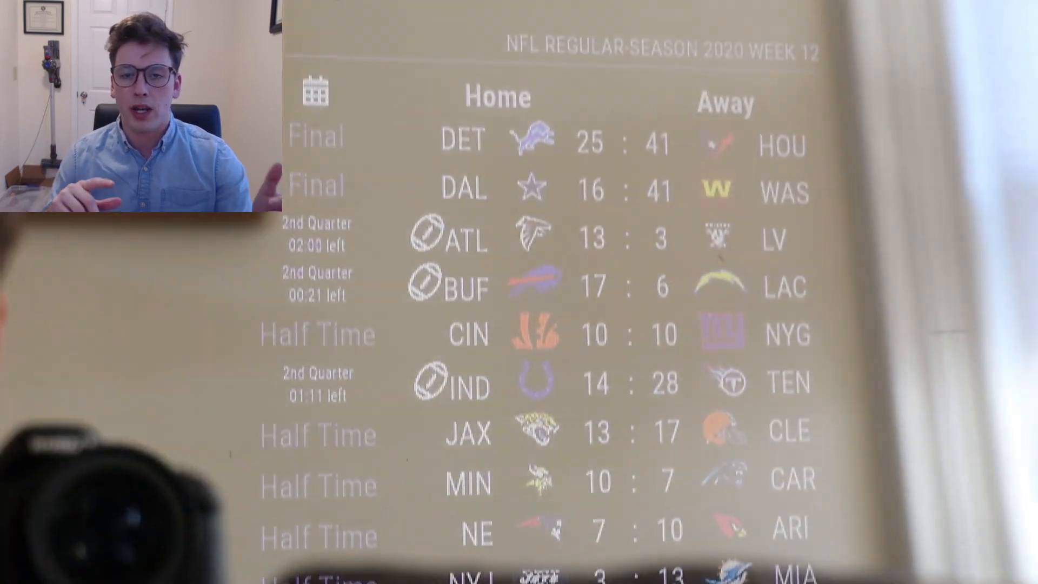
{"action": "scroll", "scroll_direction": "down", "scroll_amount": 3}
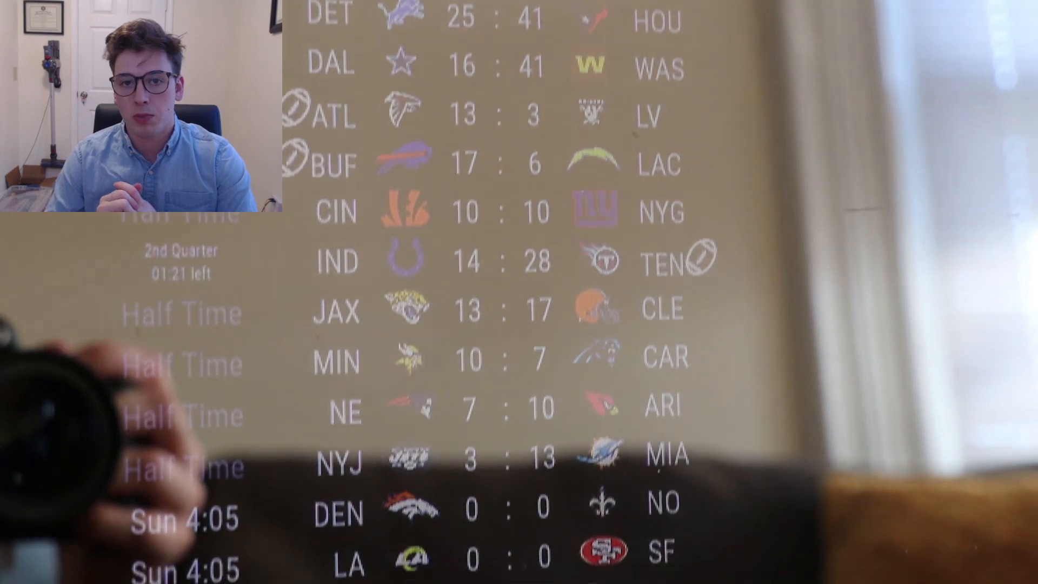
{"action": "scroll", "scroll_direction": "down", "scroll_amount": 3}
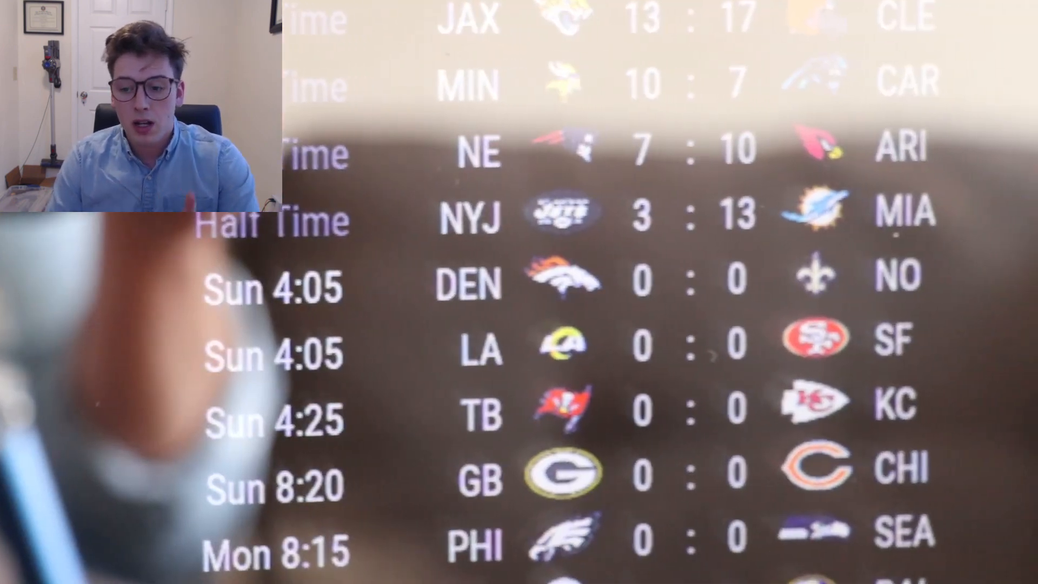